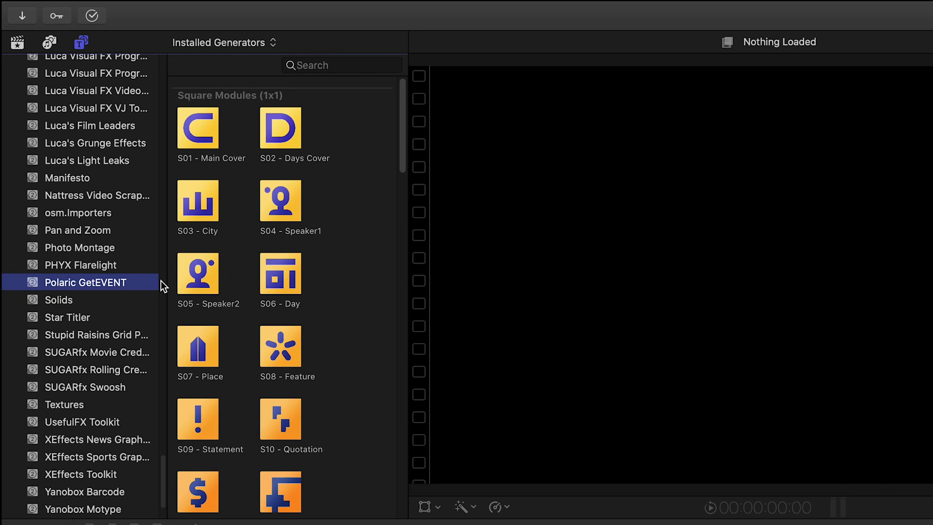
List the Polaric GetEVENT modules in the Generators browser and browse down through them
click(80, 42)
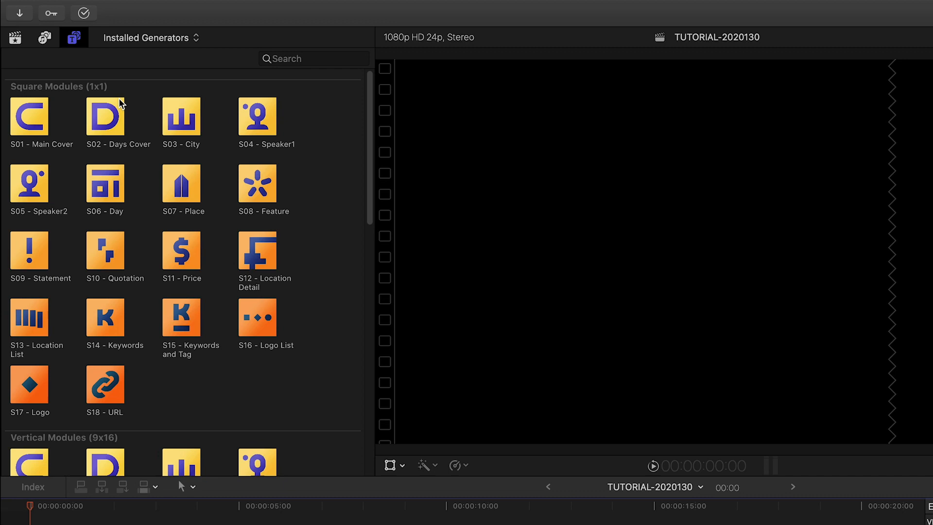
mouse_move(205, 459)
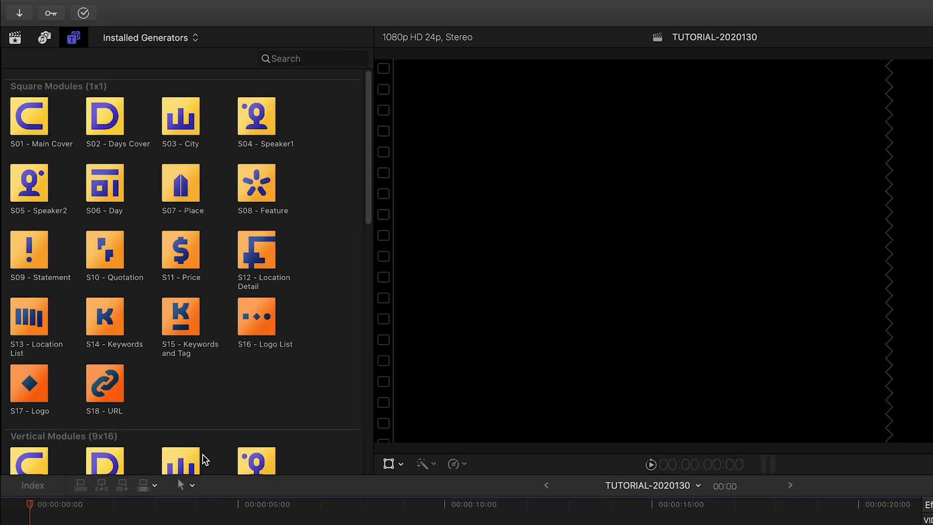
scroll(down, 3)
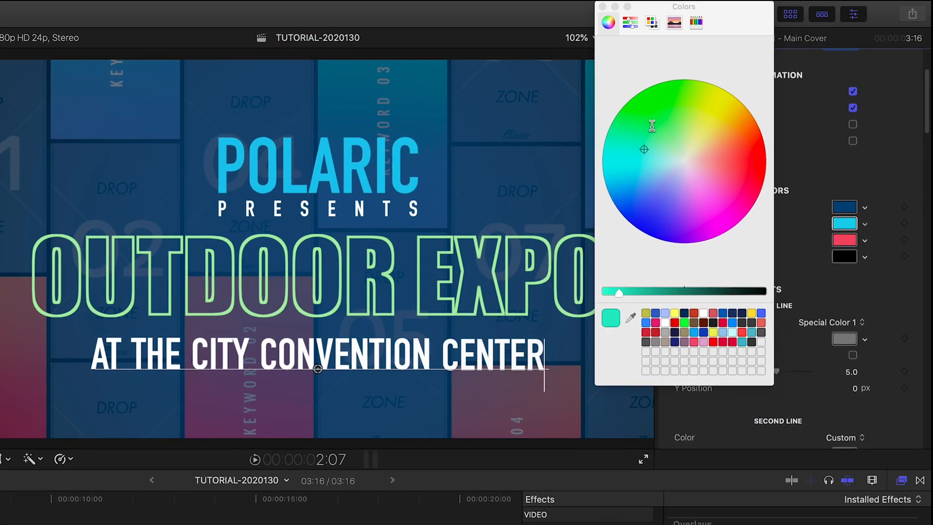
Give the first line a preset special colour, keep the outline-only look and toggle image fill on the main title
click(676, 130)
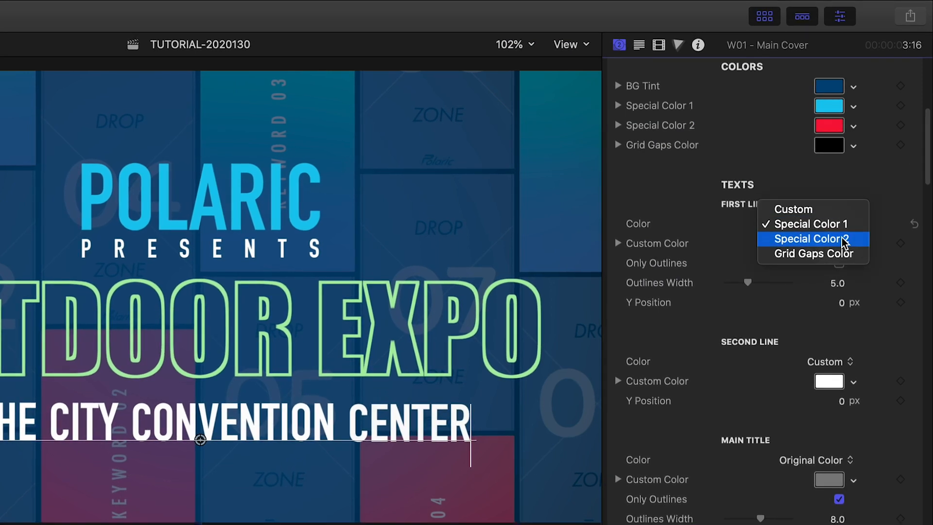
click(812, 239)
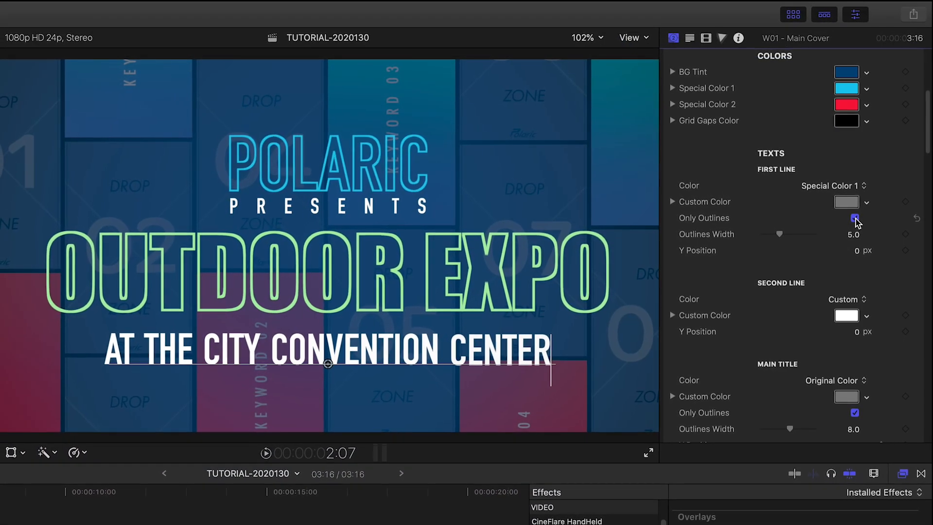
click(856, 217)
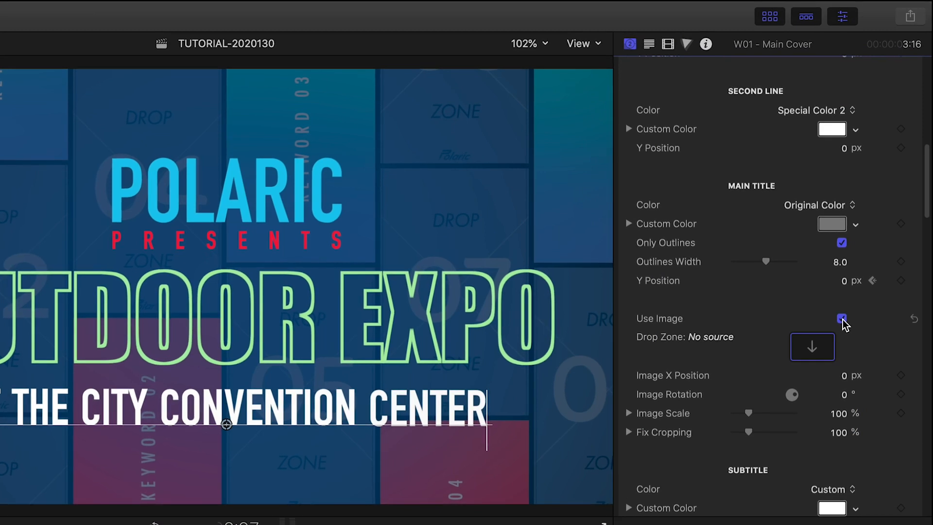
click(842, 320)
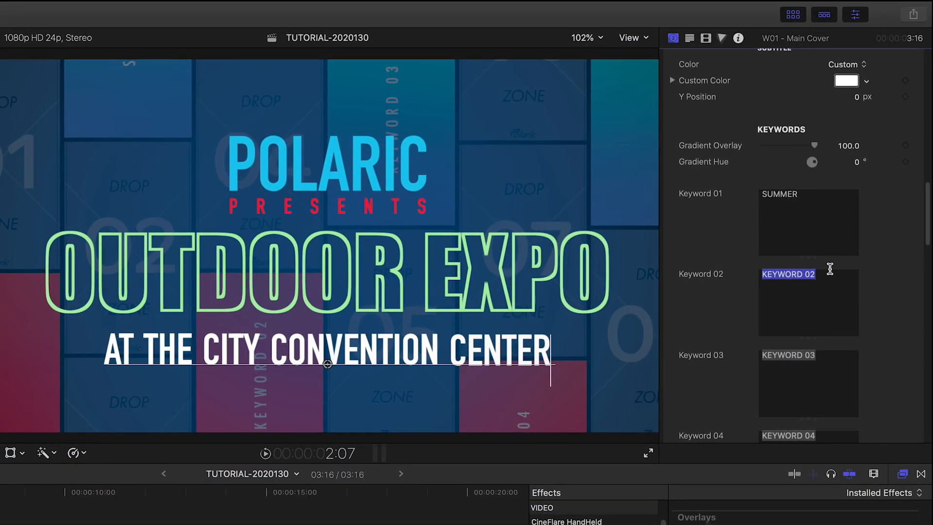
Enter FUN and ADVENTURE as the second and third background keywords
text(FUN)
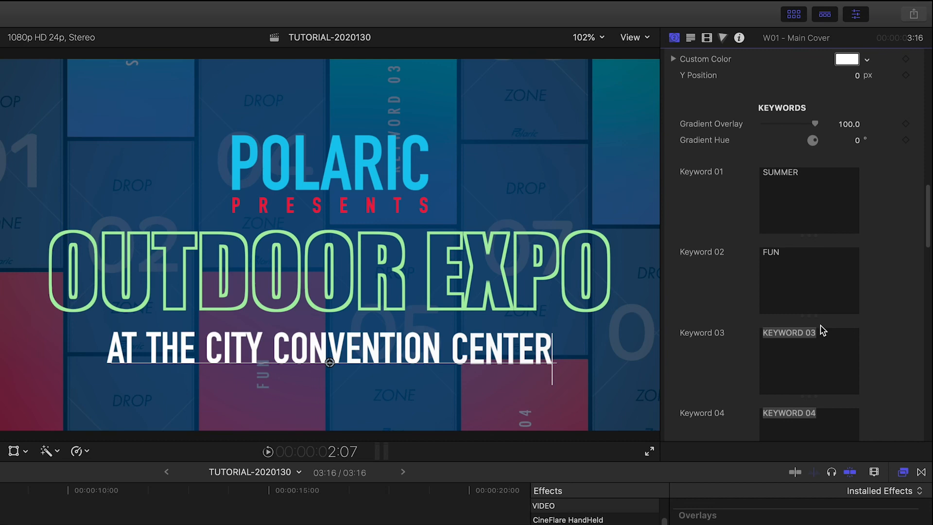
text(ADVENTU)
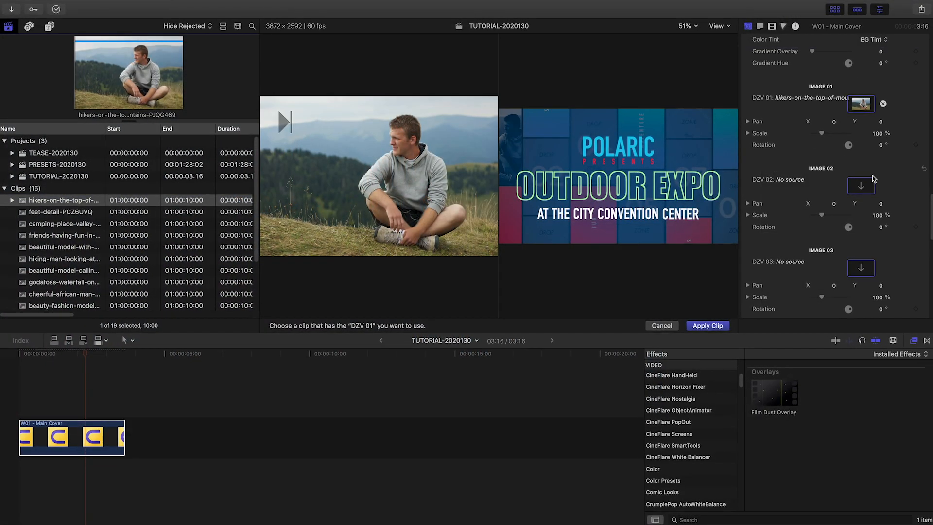
Apply the feet-detail clip to Image 02 and set the background images' Color Tint to BG Tint
click(60, 213)
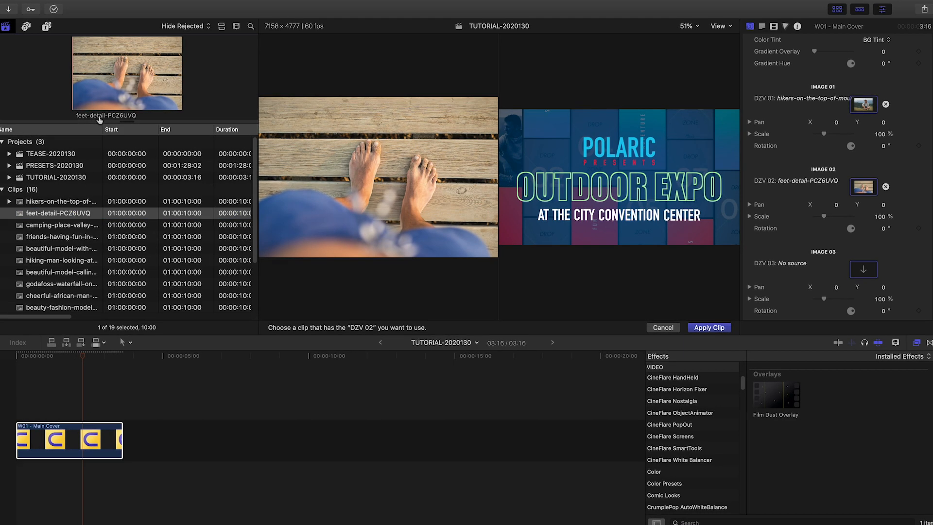
click(60, 226)
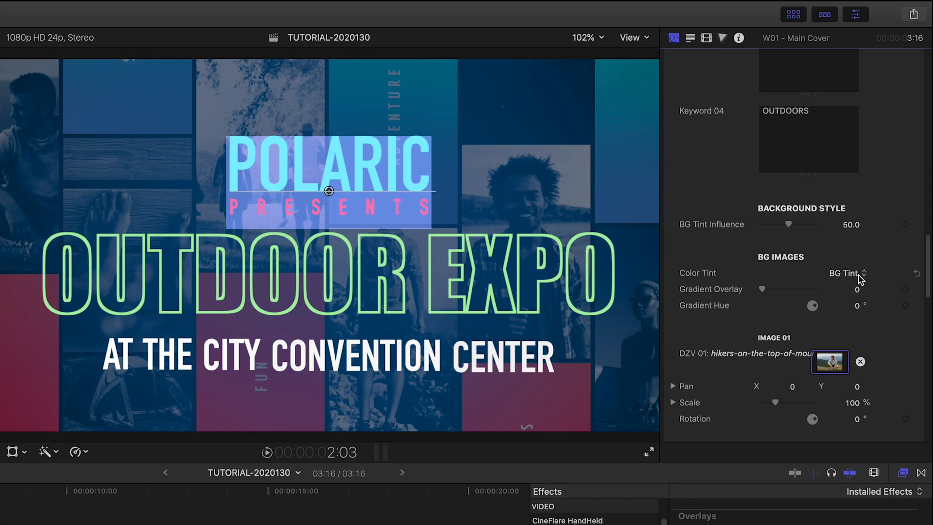
click(846, 273)
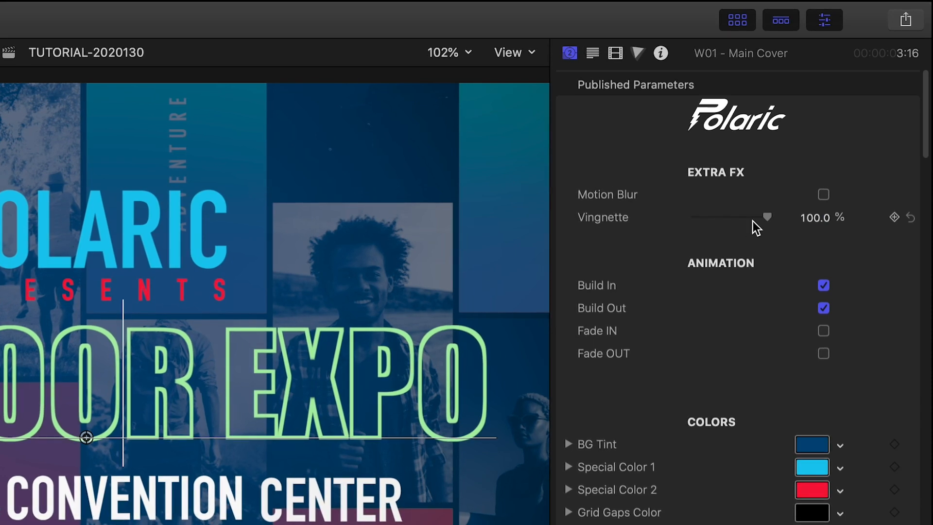
Drag the Extra FX Vignette slider from 100 down to 0 %
drag(767, 217, 693, 217)
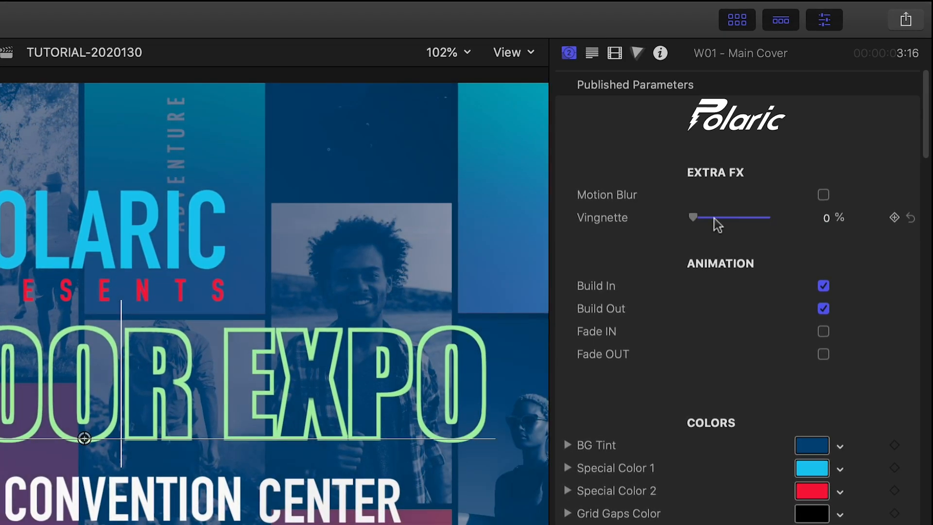
drag(694, 216, 768, 216)
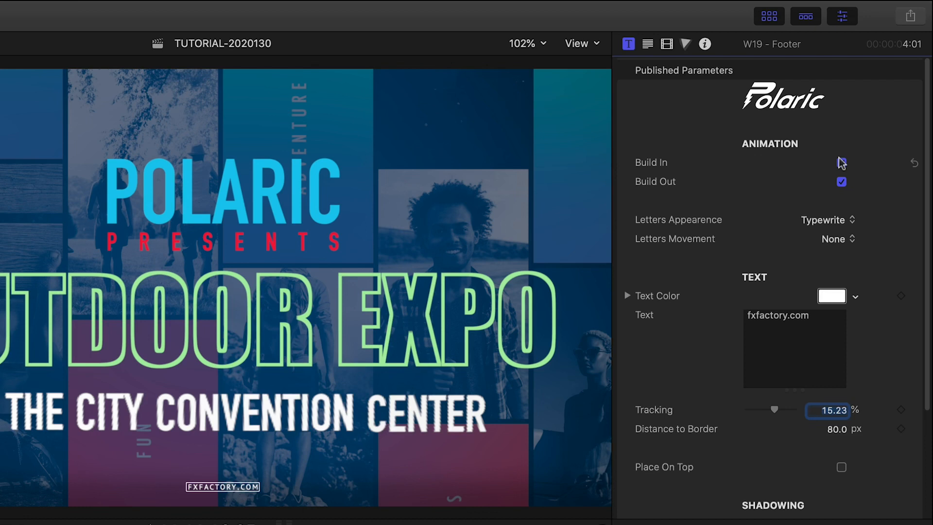
Untick Build In on the footer and drop the app icon clip into the Logo badge drop zone
click(842, 160)
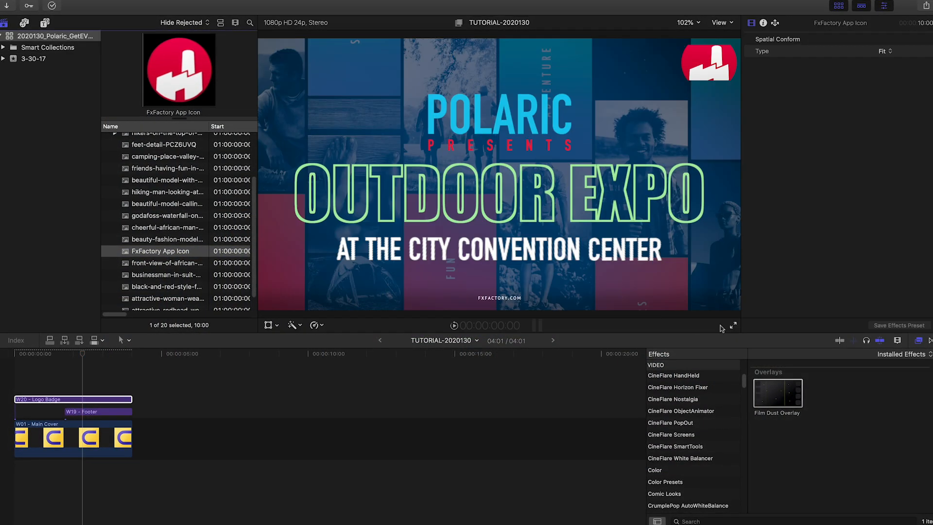
click(71, 399)
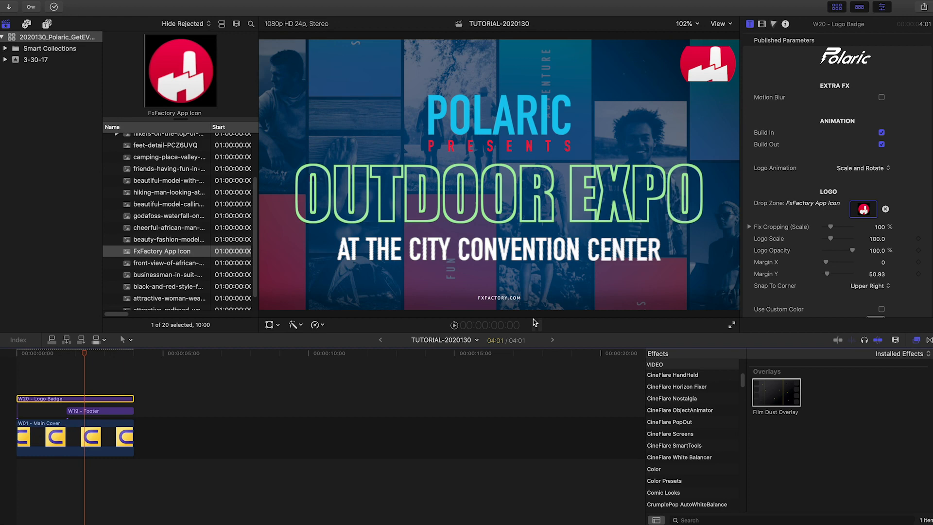